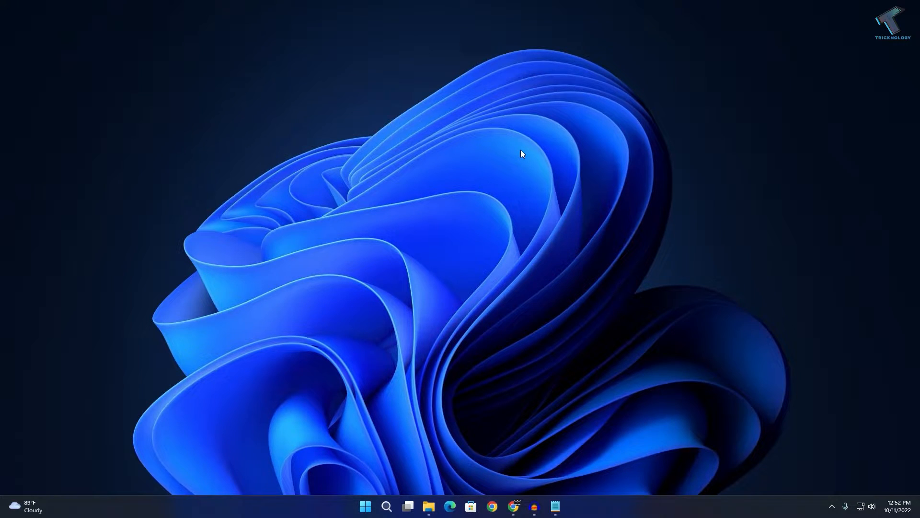
mouse_move(814, 514)
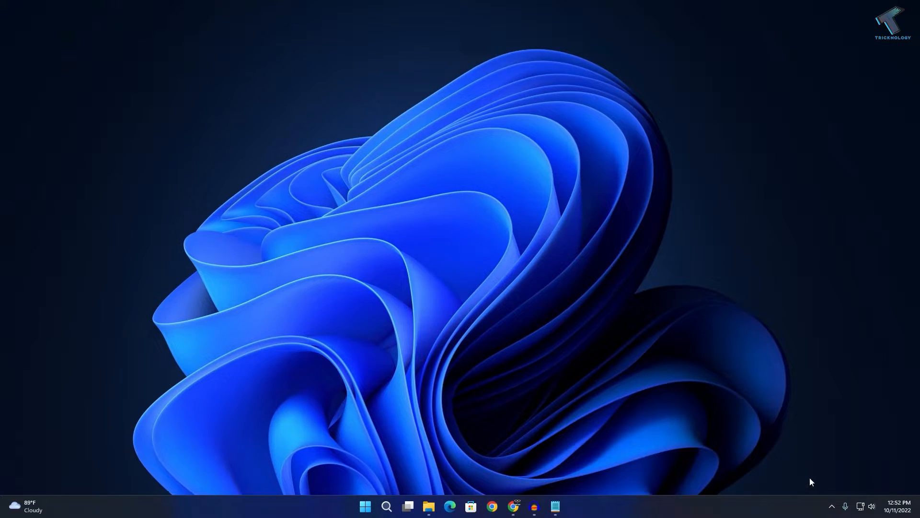
mouse_move(364, 507)
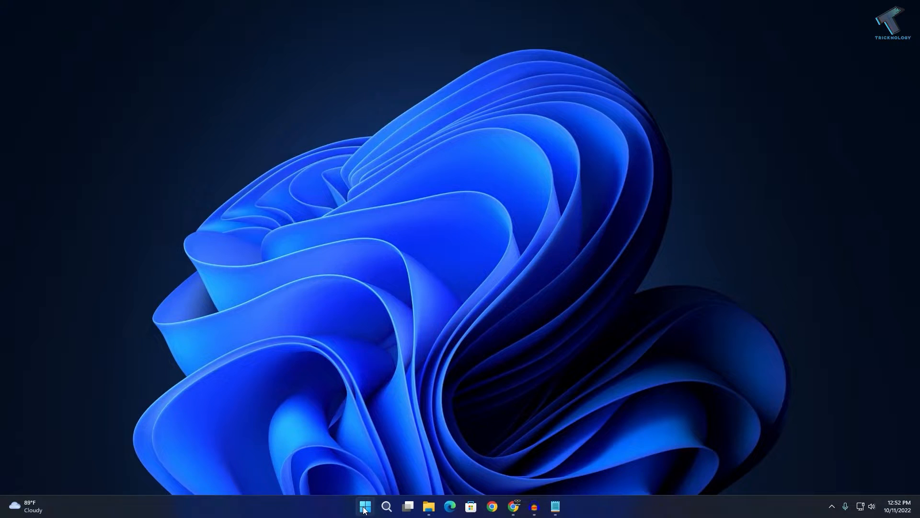
Search Start for "run" to show the Run app as best match.
click(364, 506)
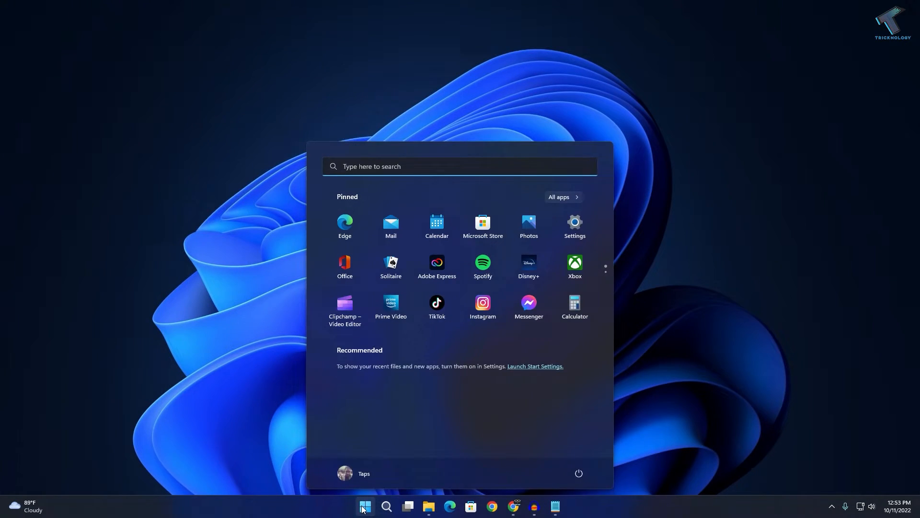
text(ru)
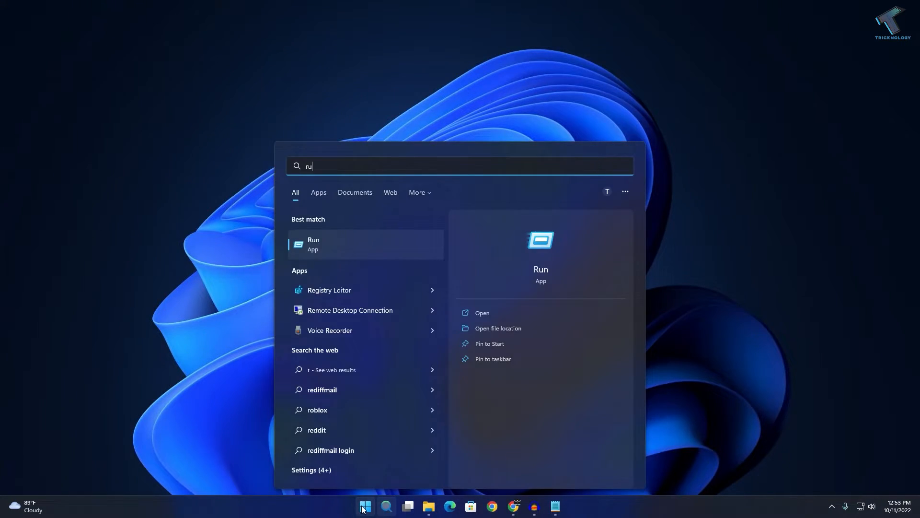
text(n)
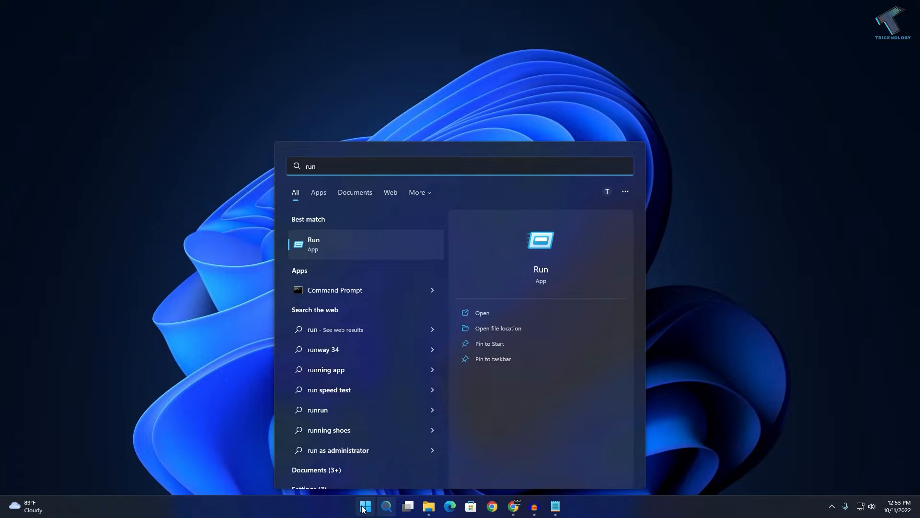
Launch Run and execute the copied explorer shell:::{05d7b0f4-...} Notification Area Icons command.
click(481, 313)
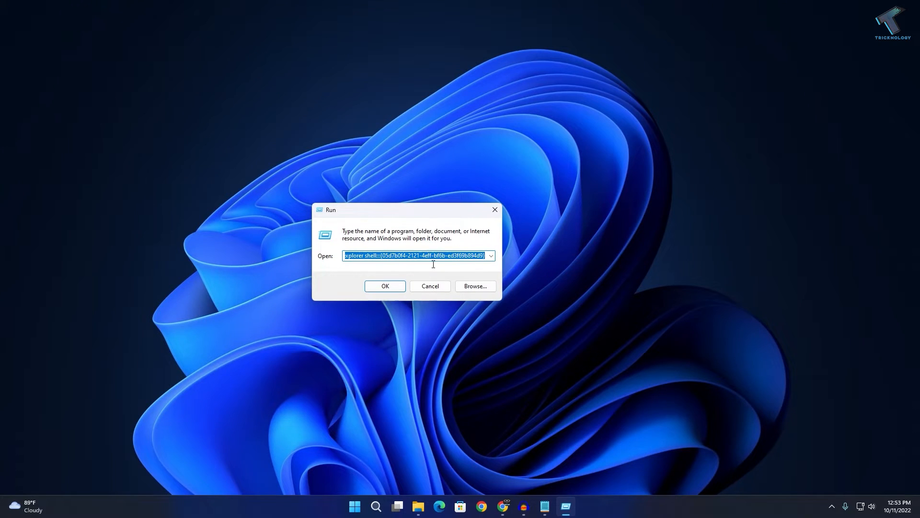
click(385, 286)
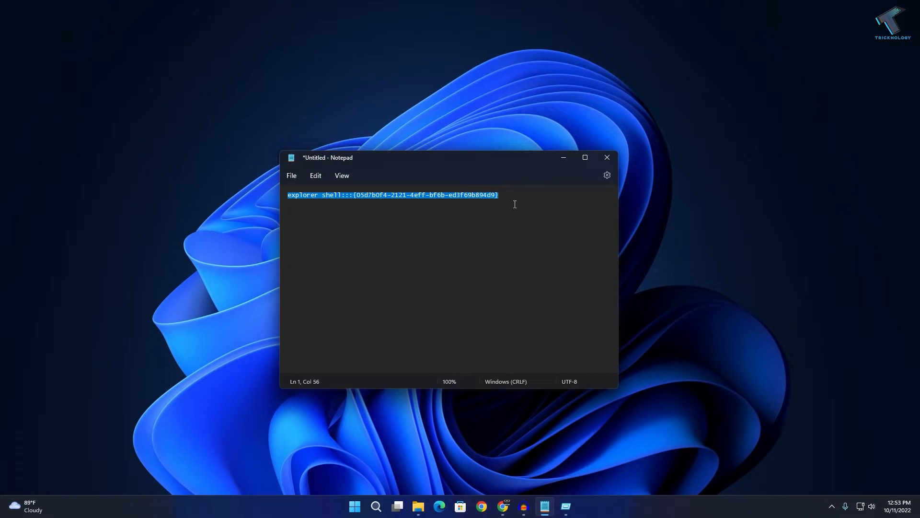
right_click(393, 194)
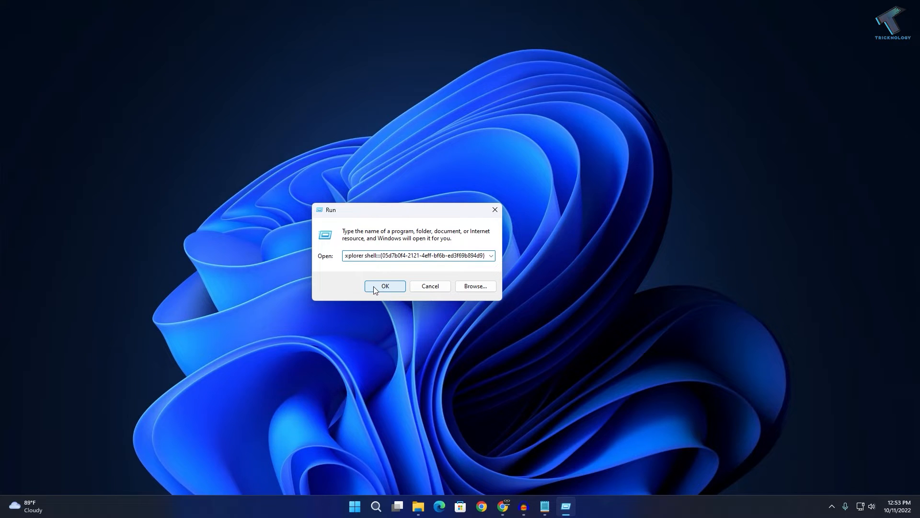
click(384, 286)
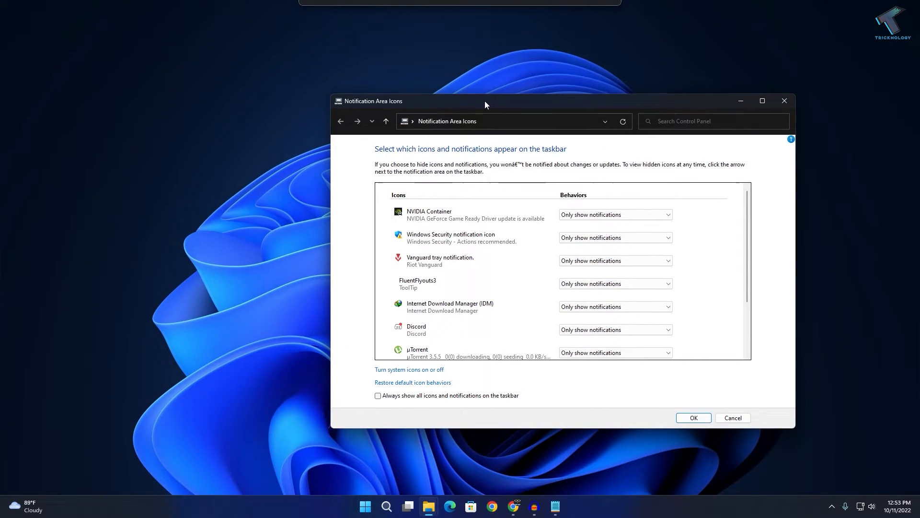
mouse_move(404, 415)
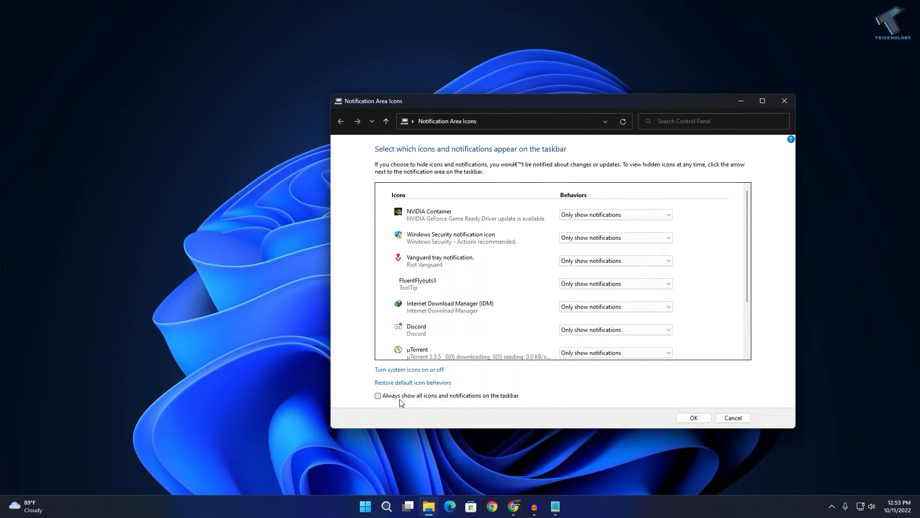
mouse_move(444, 402)
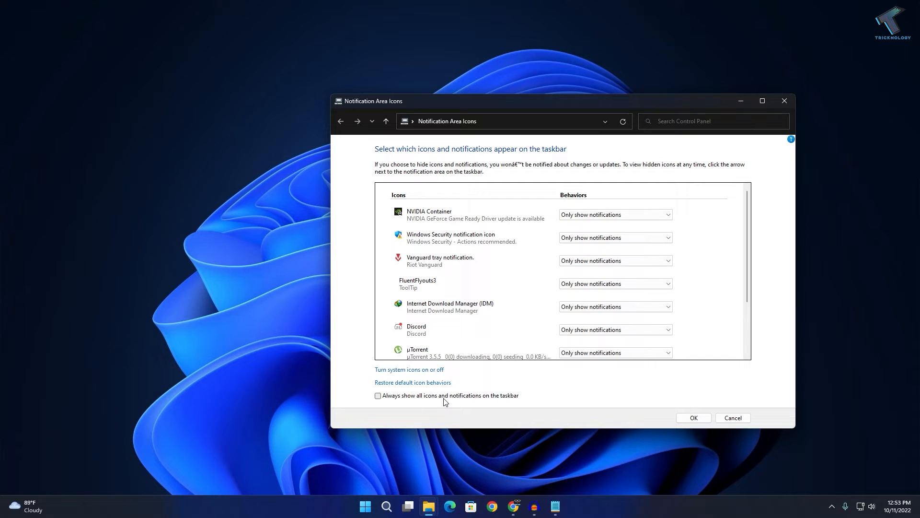
mouse_move(498, 402)
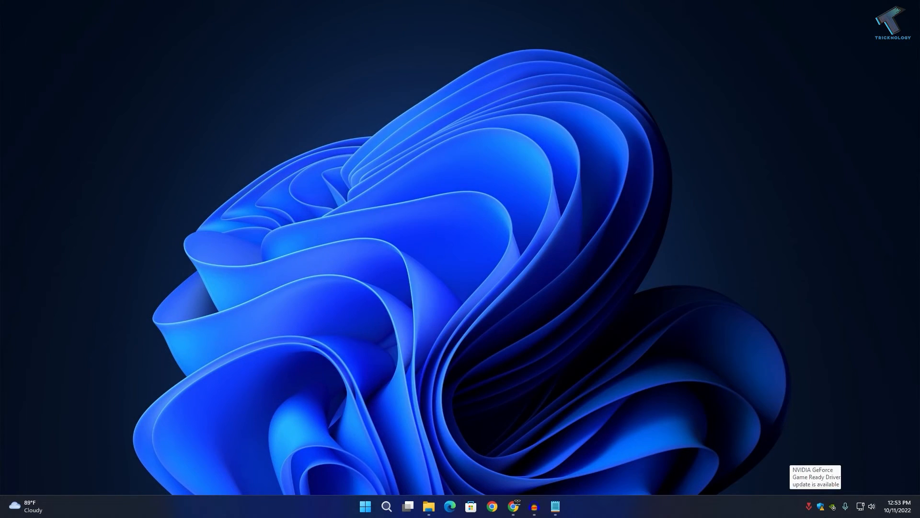
mouse_move(698, 392)
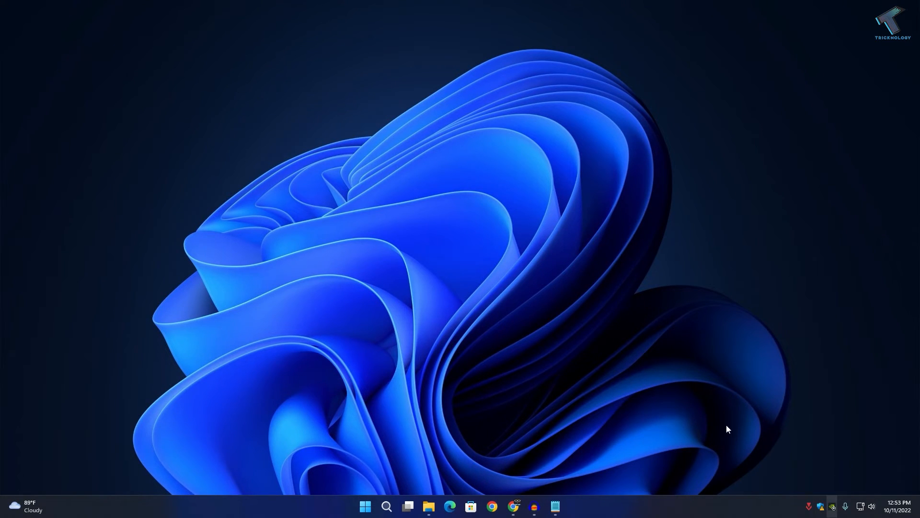
mouse_move(723, 411)
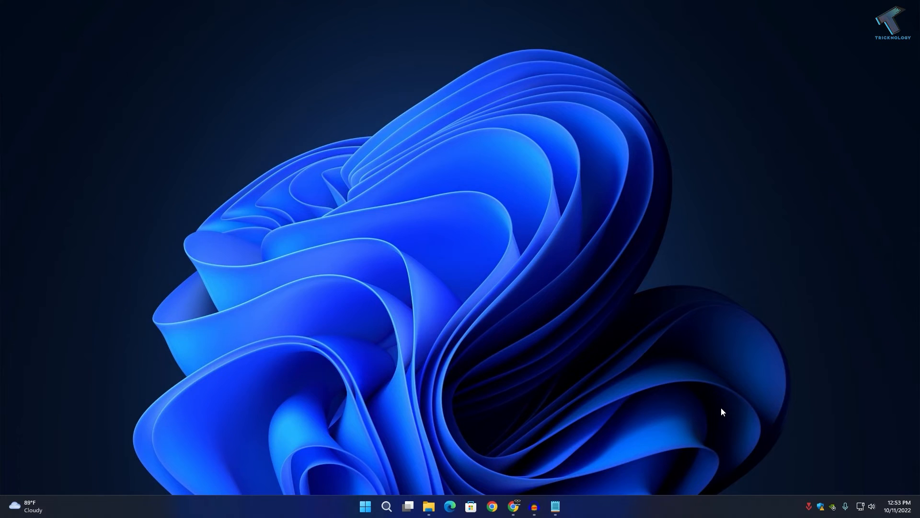